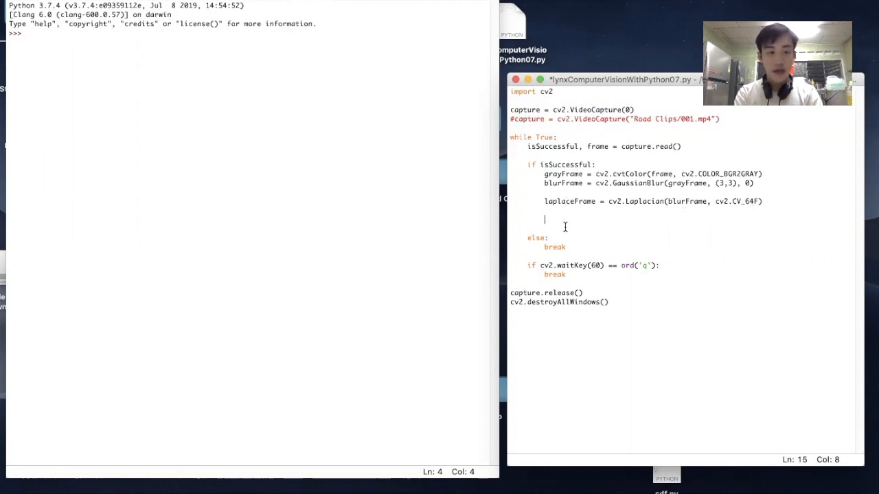
Step: Add cv2.imshow calls showing laplaceFrame in "Laplace Frame" and grayFrame in "Gray Frame"
text(cv2.imsho)
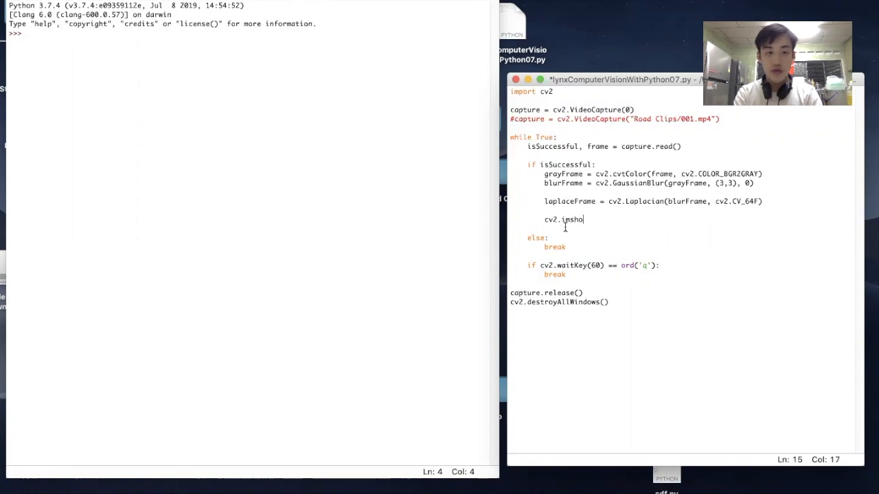
text(w("Laplace Frame)
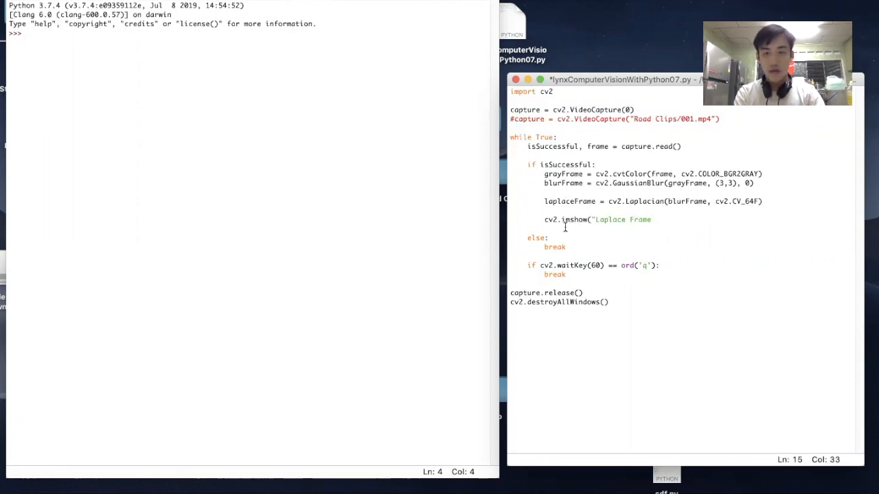
text(", laplaceFrame)
text(cv)
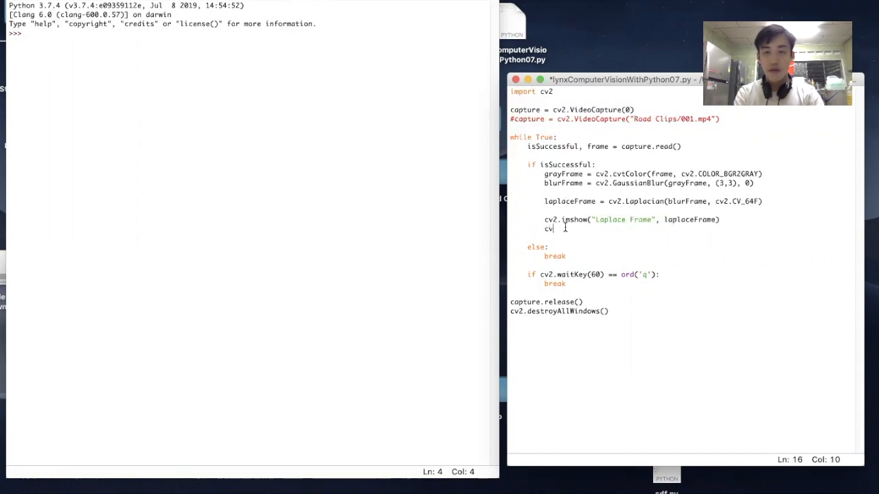
text(2.imshow)
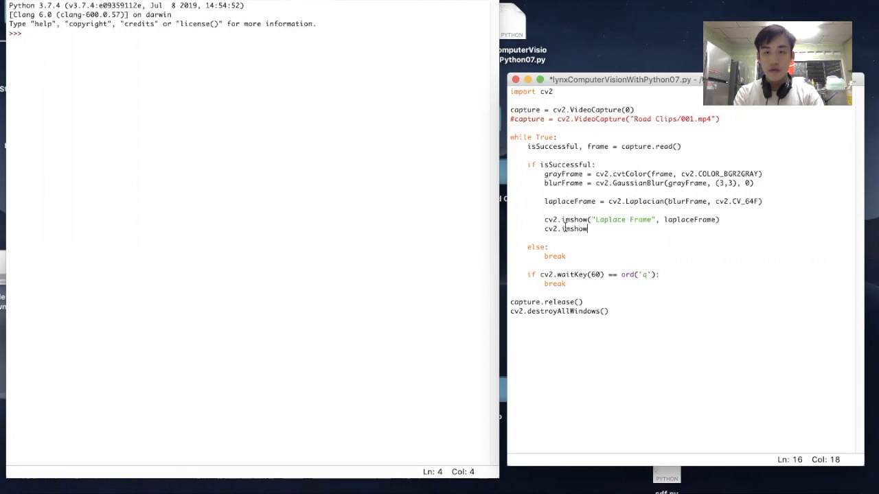
text(("bl)
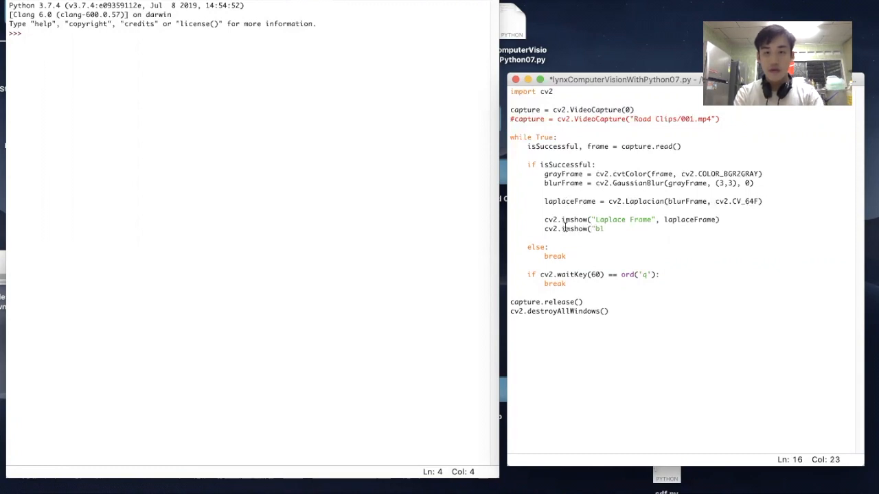
text(gra)
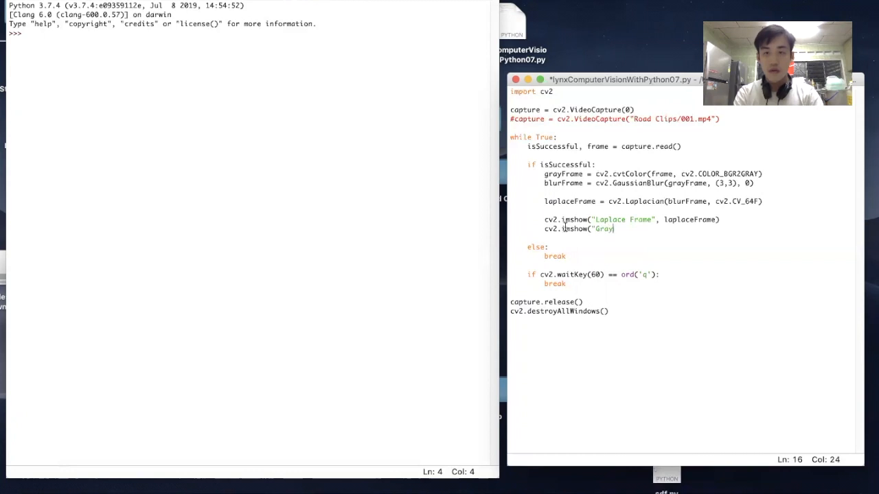
text(Frame",)
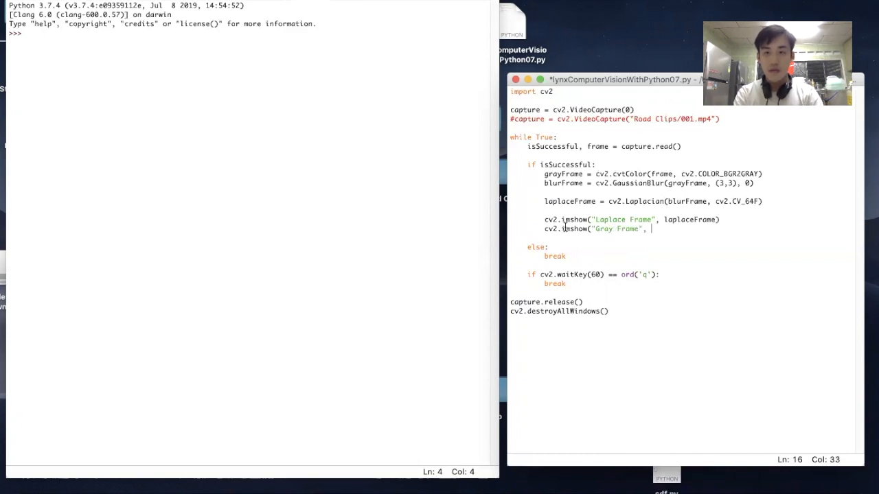
text(grayFra)
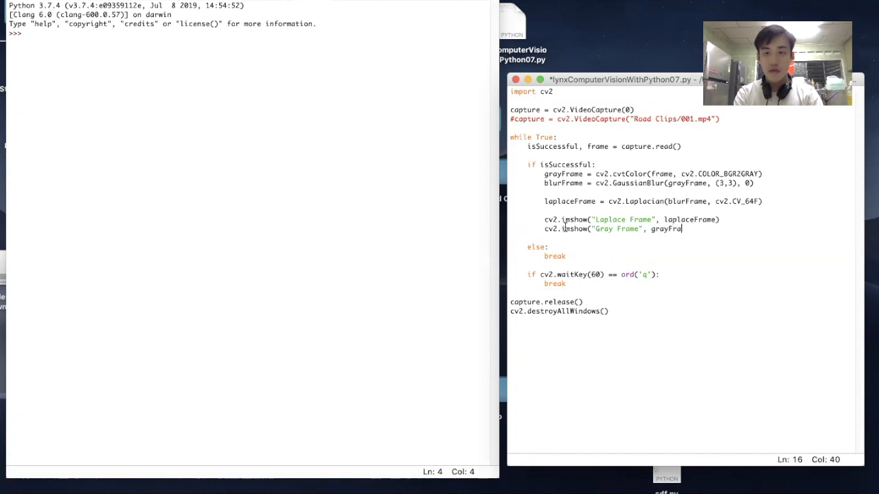
text(me))
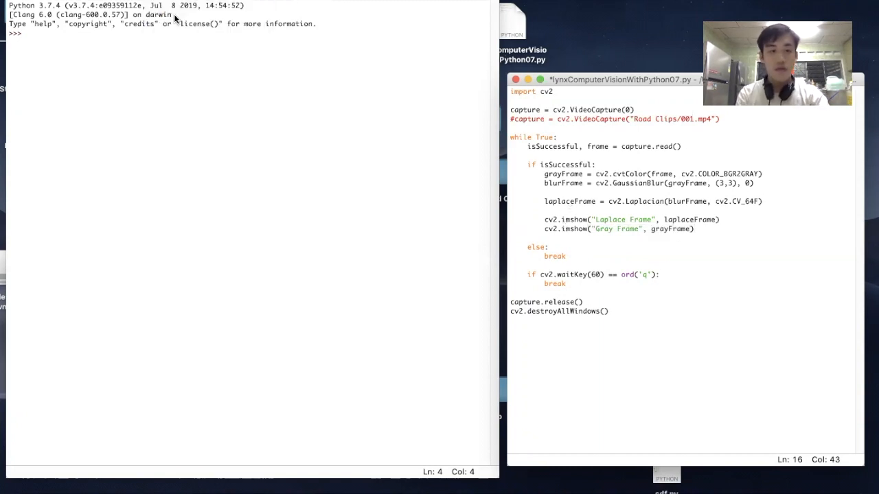
Step: Save and run the script with F5, restarting the shell on lynxComputerVisionWithPython07.py
key(F5)
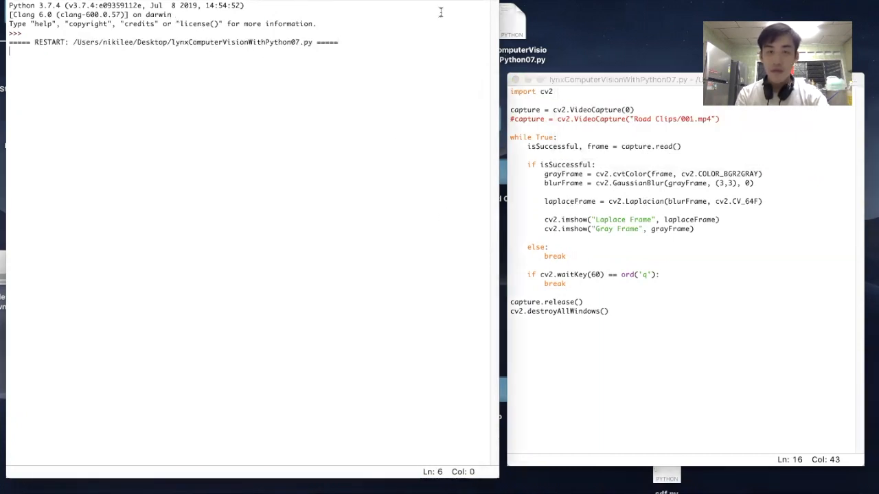
mouse_move(446, 24)
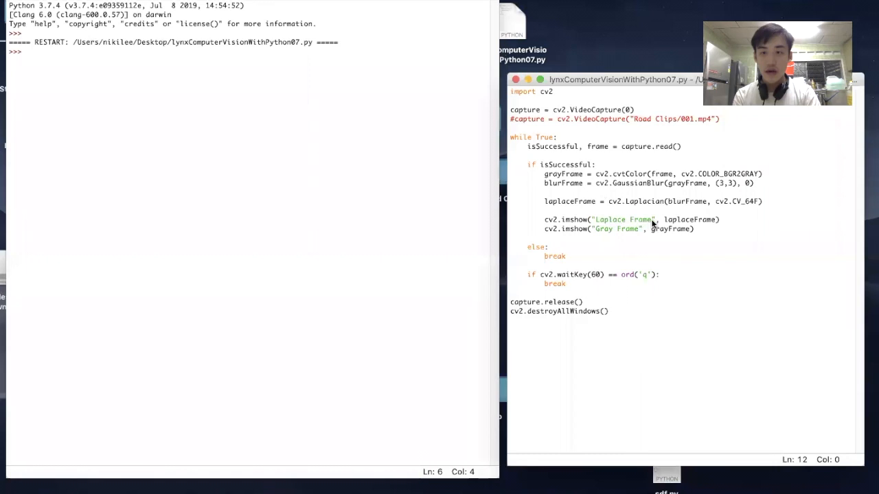
Step: Select the grayFrame argument in the second imshow call to replace it with frame
double_click(596, 146)
text(#)
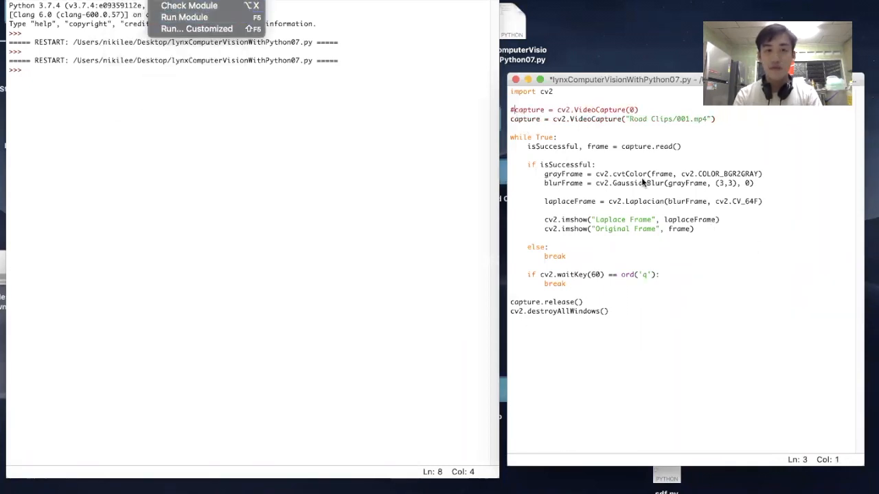
Step: Run the updated road-clip script via Run > Run Module
click(200, 17)
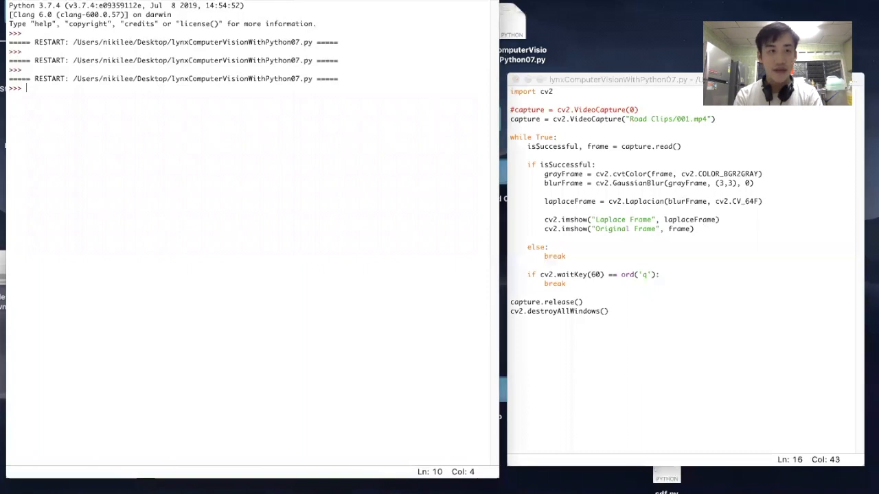
click(94, 28)
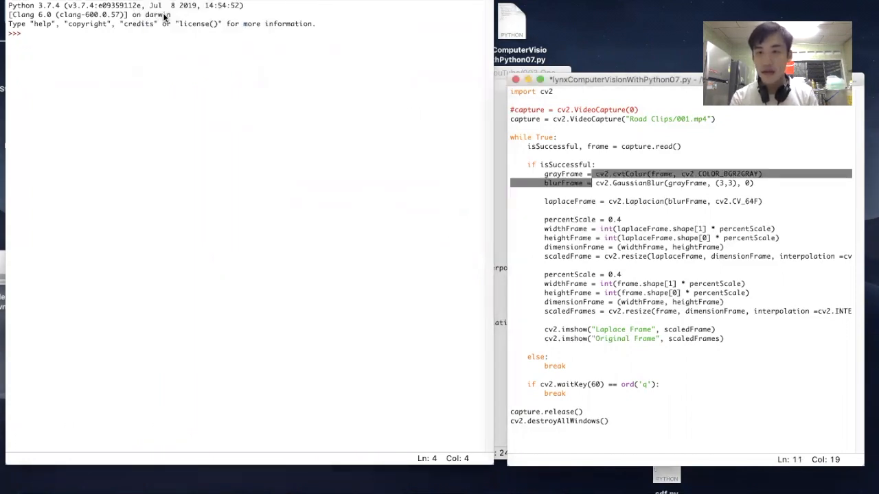
Step: Save and run the script that resizes both frames to 40 percent, using F5
key(F5)
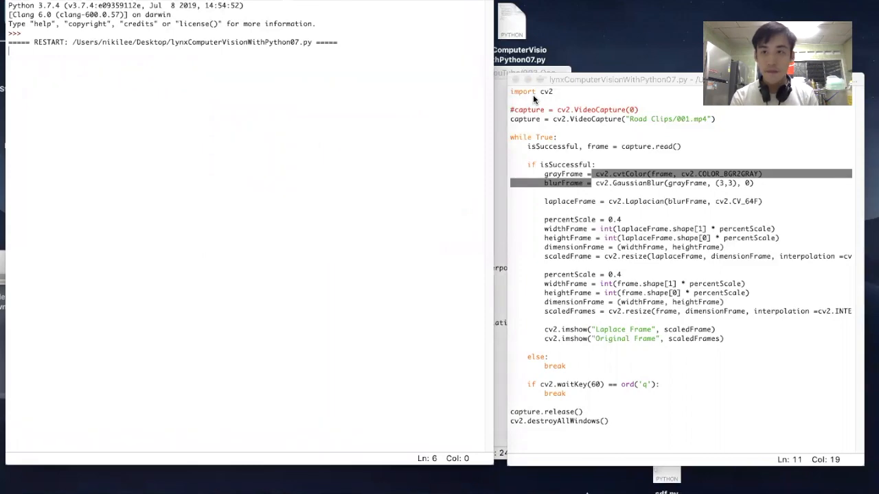
key(F5)
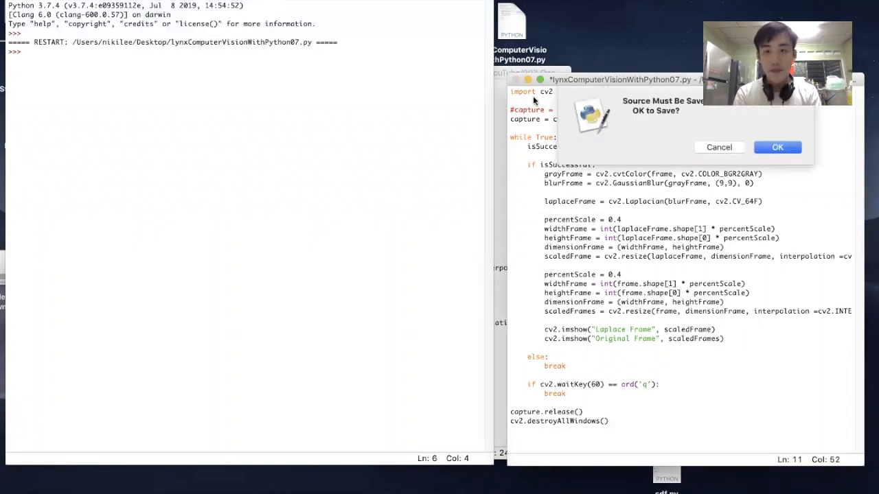
Step: Confirm the save prompt so the 9x9 Gaussian blur script saves and reruns
click(777, 147)
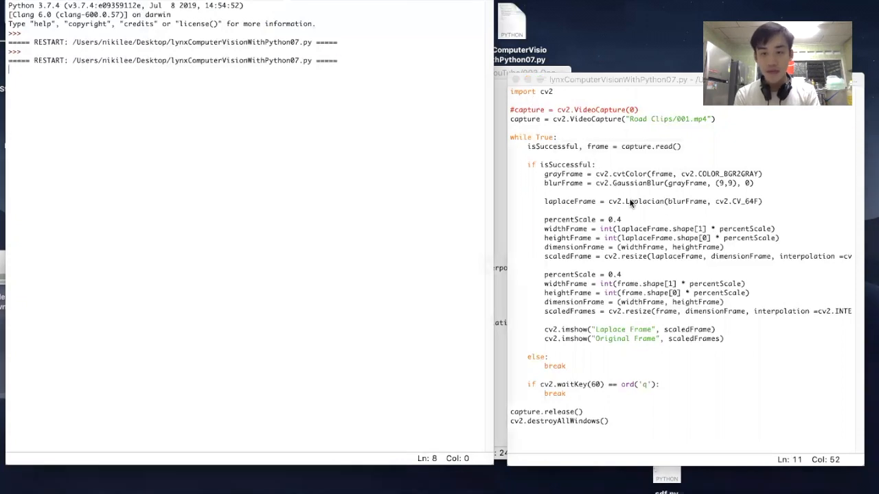